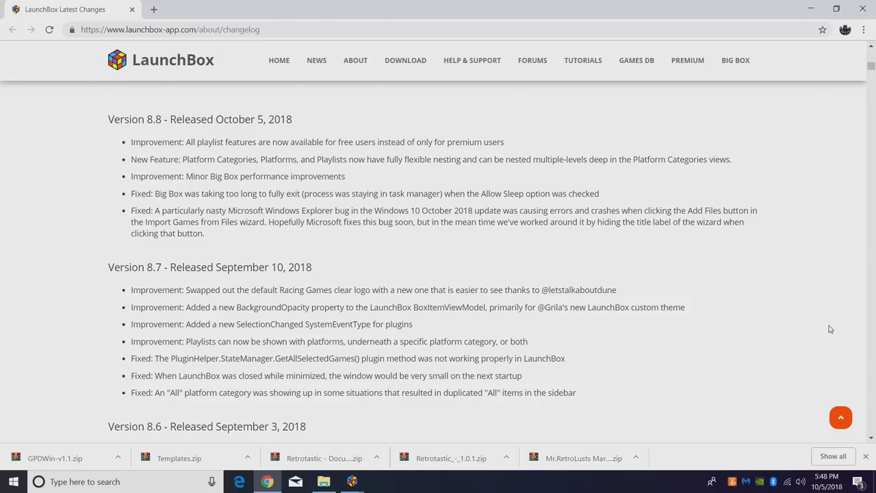
# Step: Switch from the Chrome changelog page to the LaunchBox library of 1,794 games
pyautogui.click(351, 481)
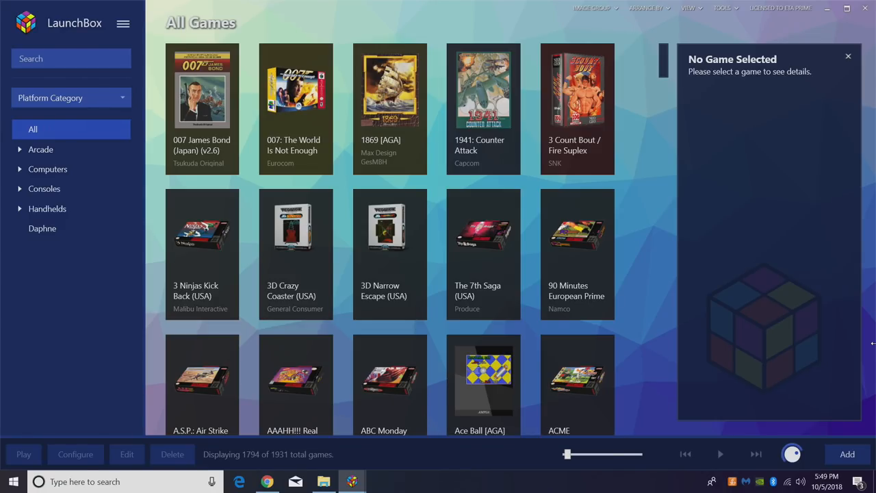
pyautogui.moveTo(709, 77)
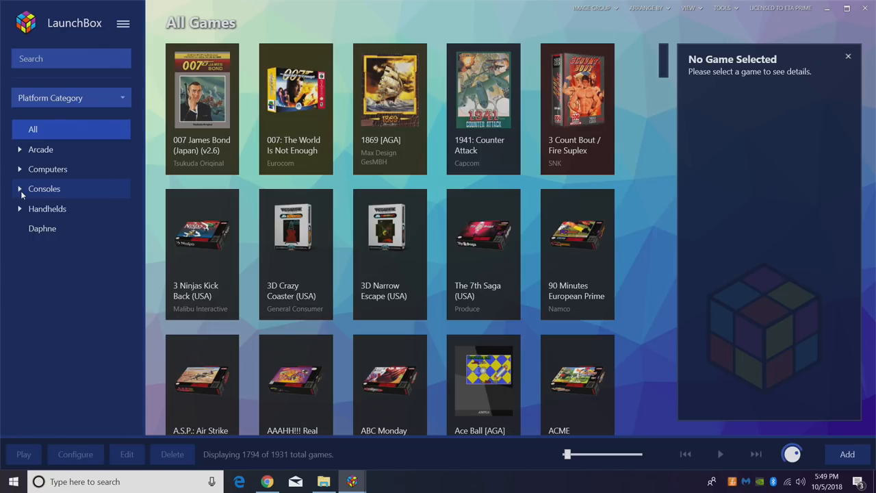
# Step: Expand Consoles and right-click Nintendo 64 to show its options
pyautogui.click(21, 189)
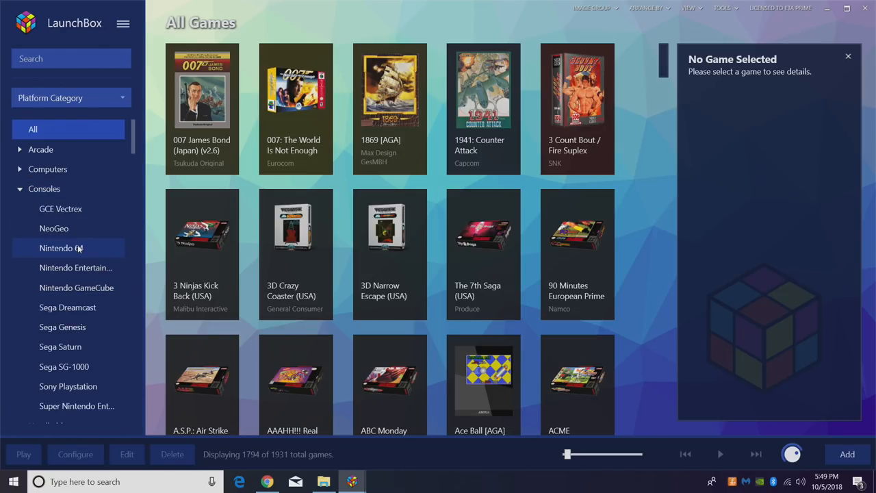
pyautogui.rightClick(61, 247)
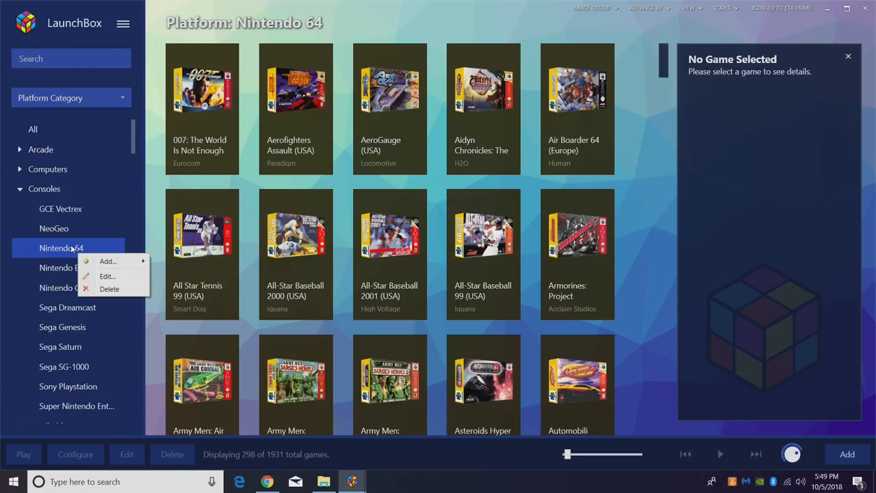
pyautogui.moveTo(92, 263)
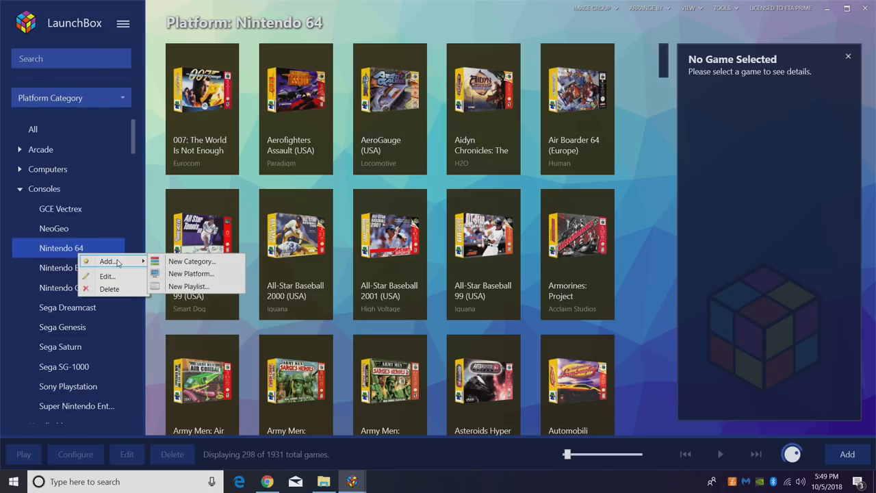
pyautogui.moveTo(206, 262)
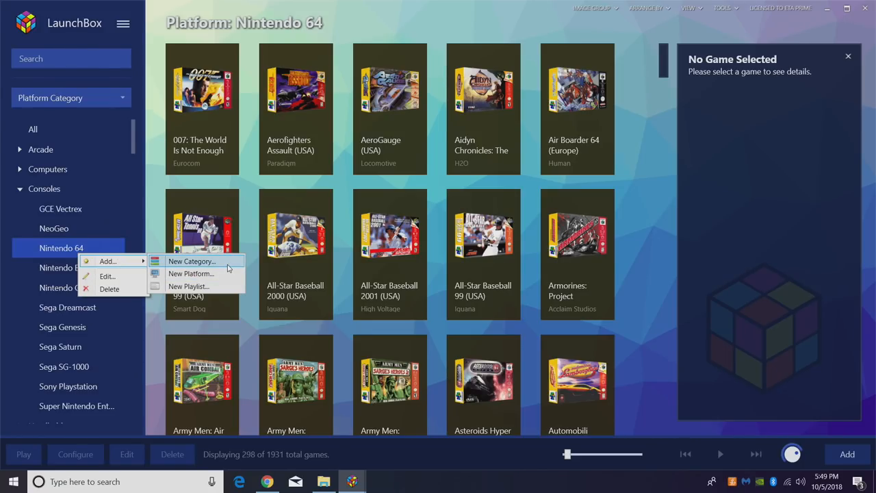
pyautogui.moveTo(189, 286)
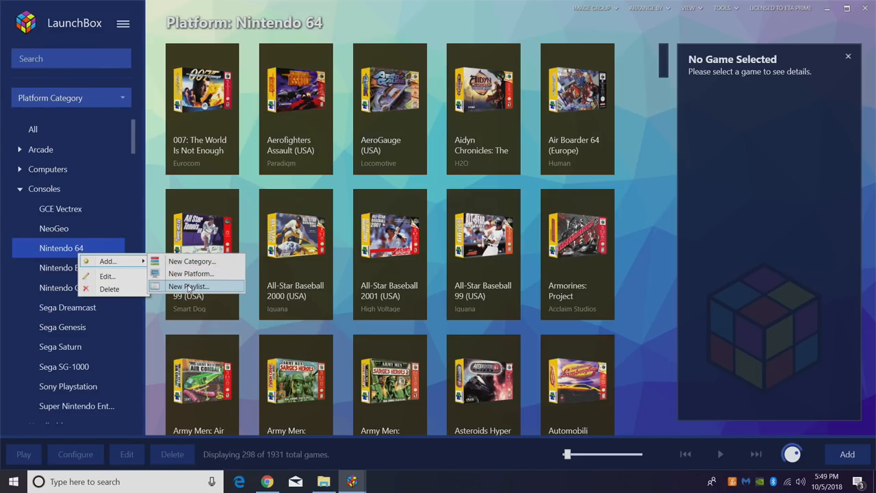
# Step: Start a new playlist named 'N64 Racing' and go through to its Auto-Populate settings
pyautogui.click(188, 286)
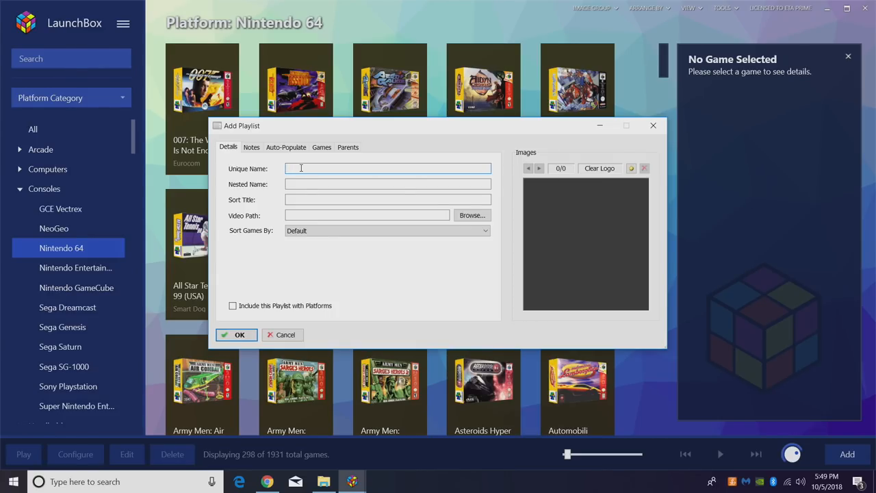
pyautogui.write('N64')
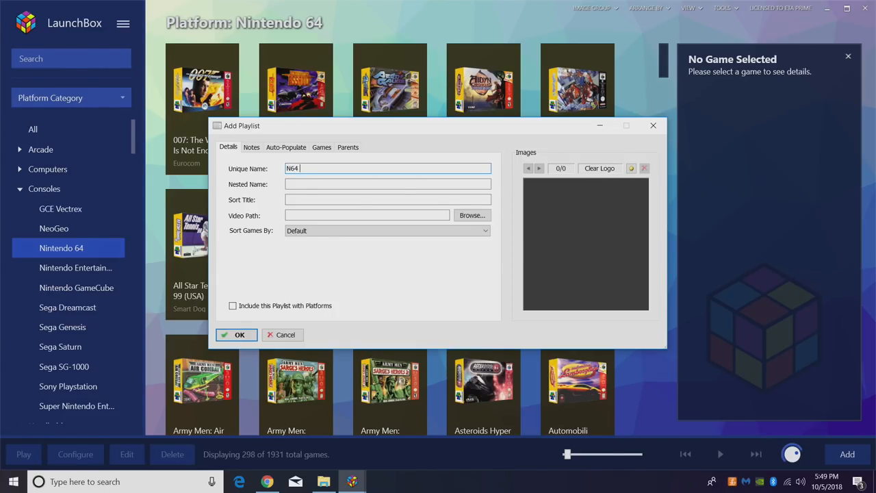
pyautogui.write('Racing')
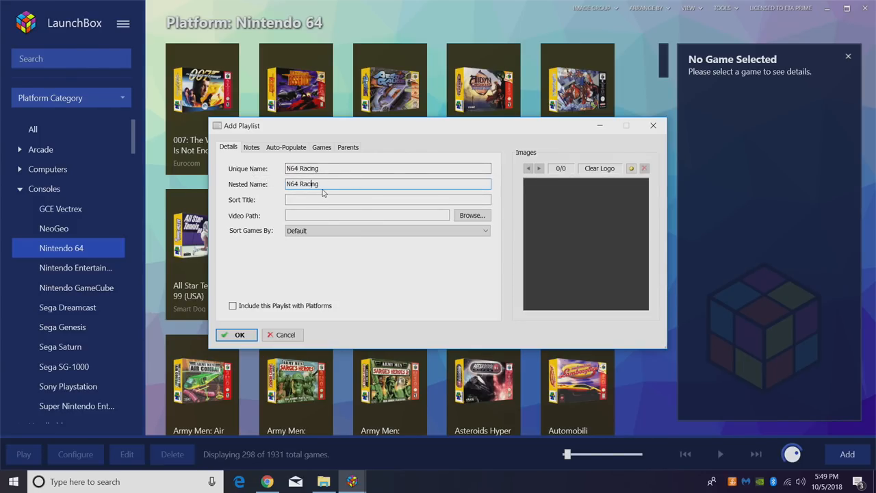
pyautogui.click(251, 147)
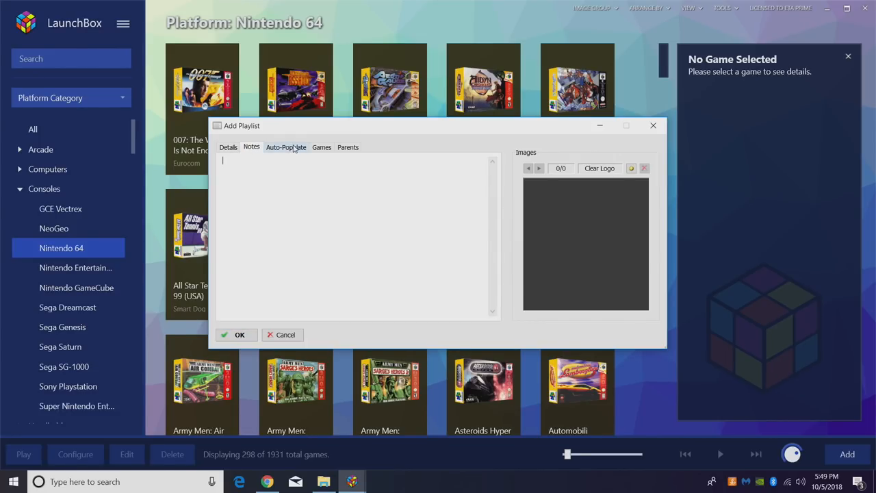
pyautogui.click(287, 146)
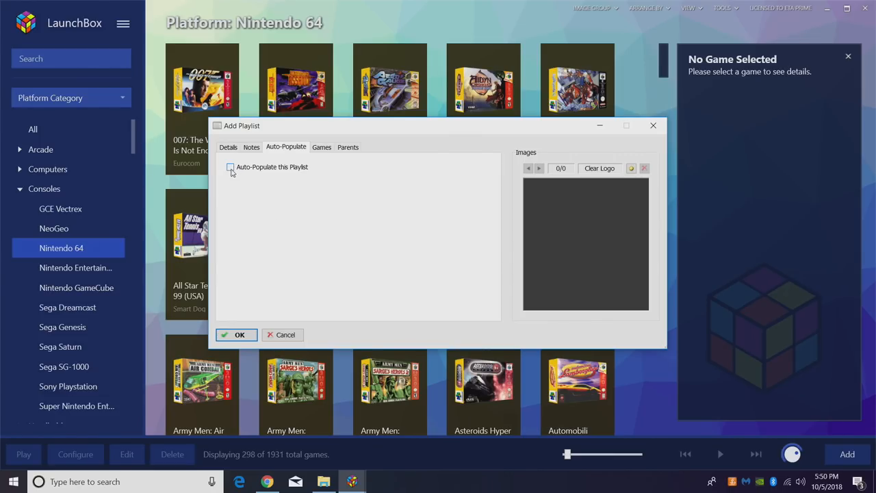
# Step: Enable auto-populating with a first rule: Platform Is Equal To Nintendo 64
pyautogui.click(230, 167)
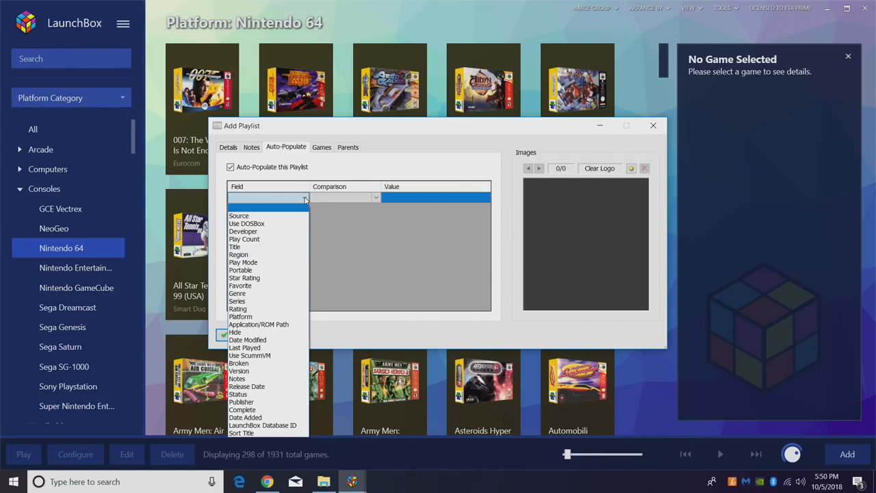
pyautogui.click(241, 316)
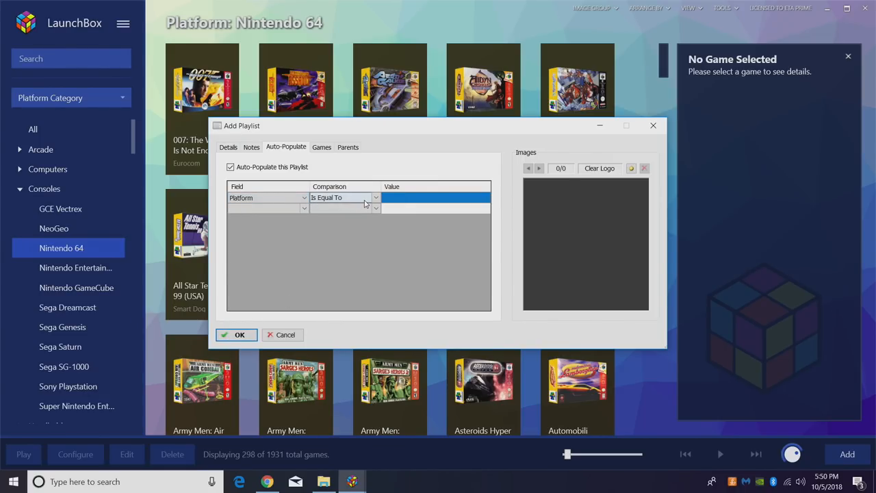
pyautogui.click(434, 198)
pyautogui.write('Nintendo 64')
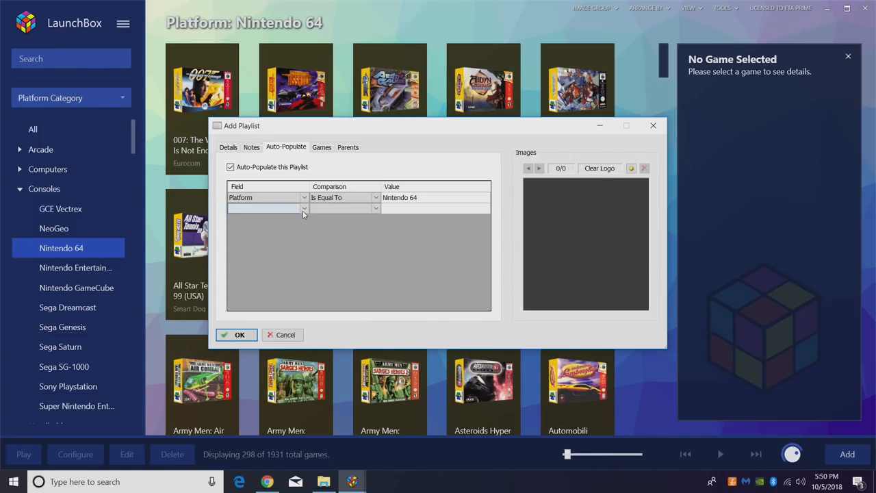
# Step: Add a second rule Genre Contains 'Racing' and preview the matched games
pyautogui.click(303, 209)
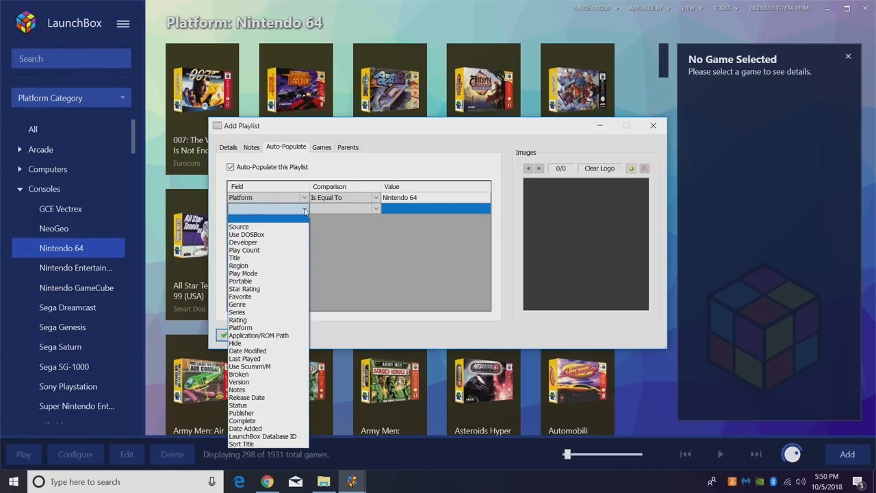
pyautogui.click(237, 304)
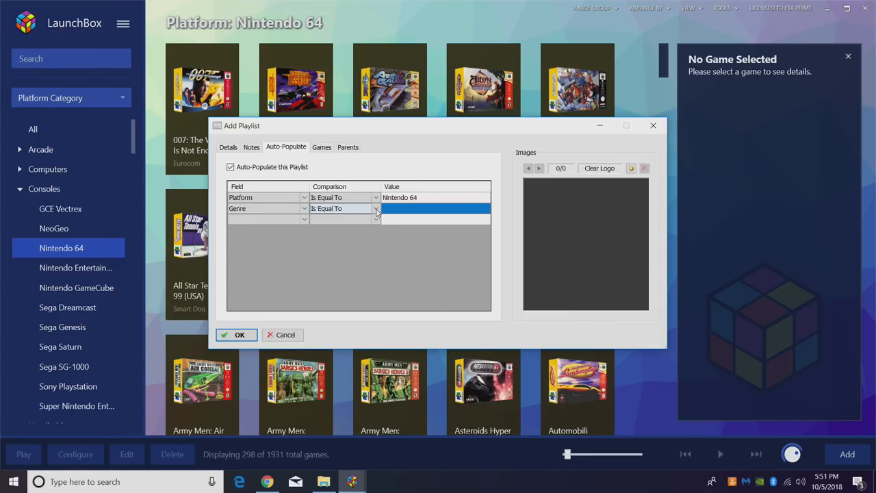
pyautogui.click(375, 208)
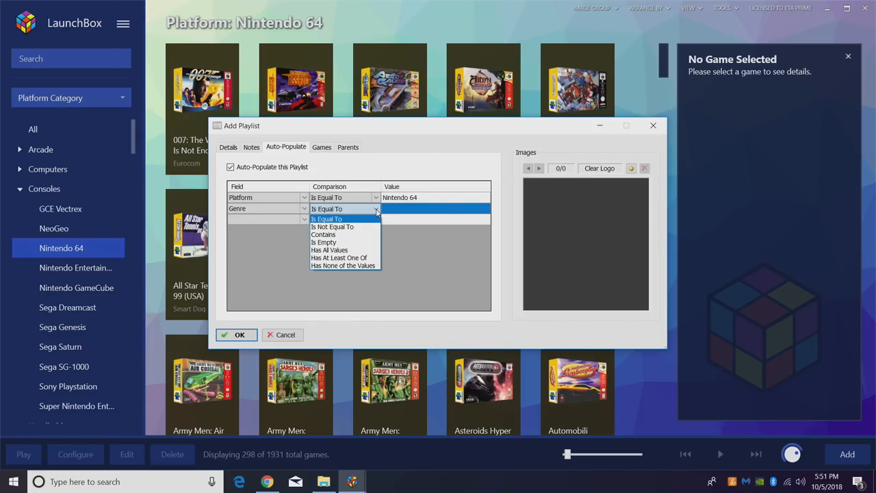
pyautogui.click(323, 234)
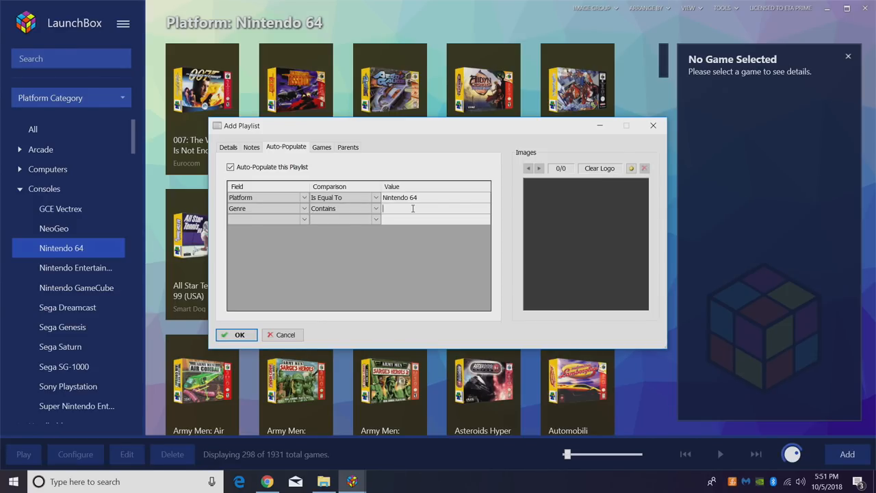
pyautogui.write('Racing')
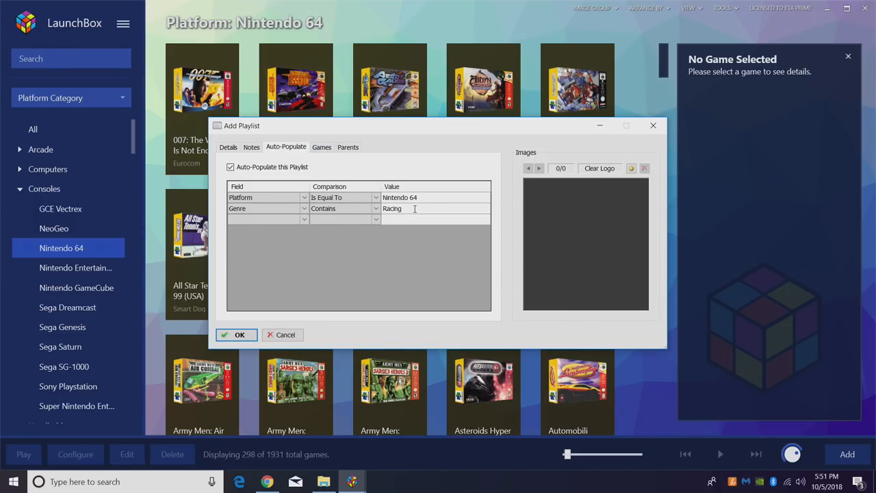
pyautogui.click(321, 147)
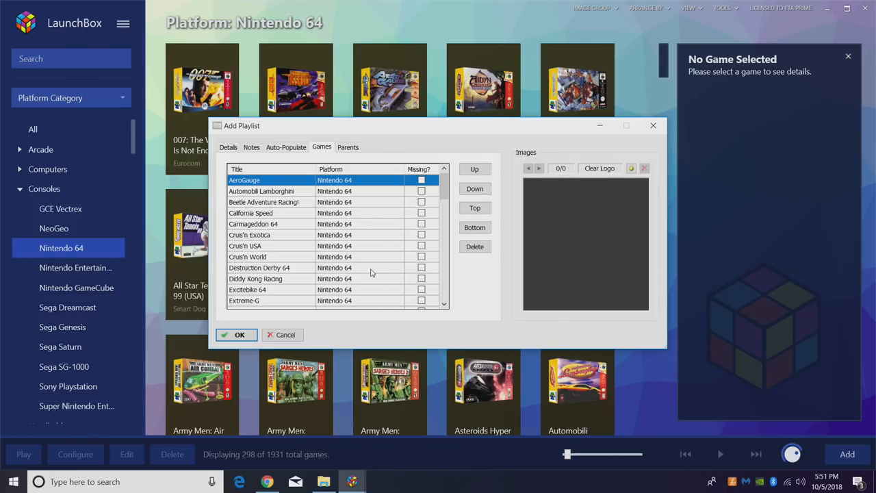
# Step: Keep Nintendo 64 (Platform) as the playlist's parent and save it with OK
pyautogui.click(348, 146)
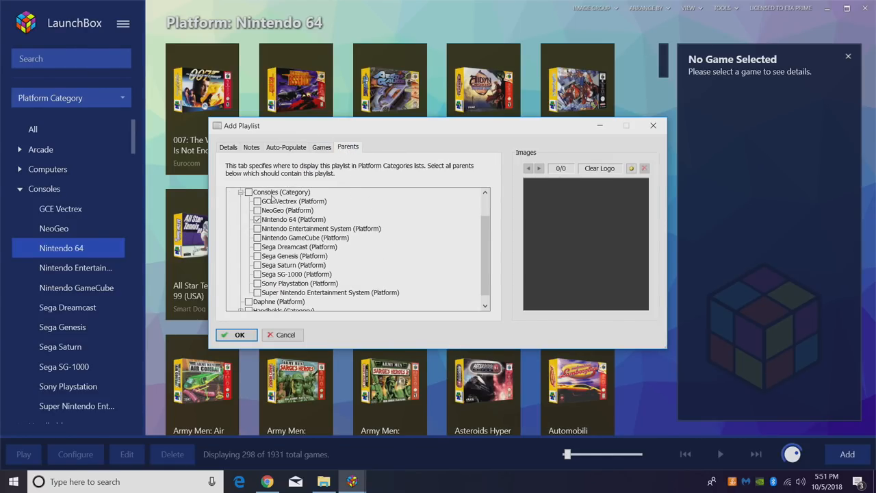
pyautogui.click(241, 192)
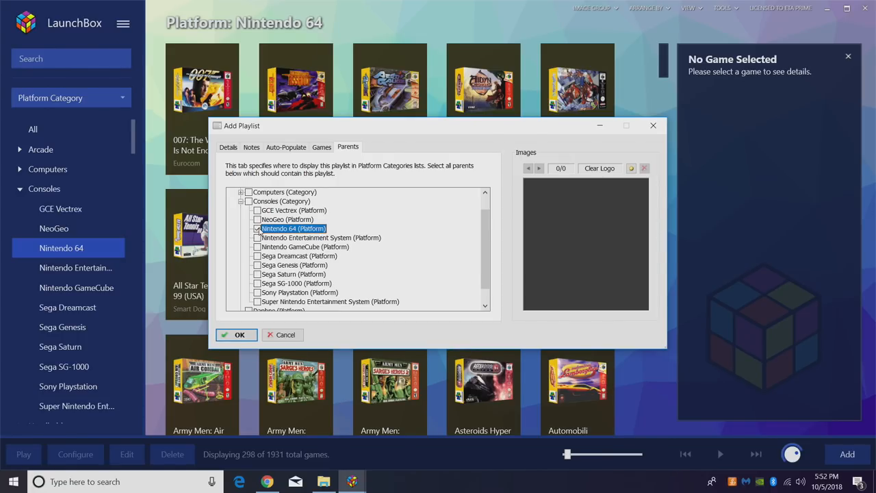
pyautogui.moveTo(96, 247)
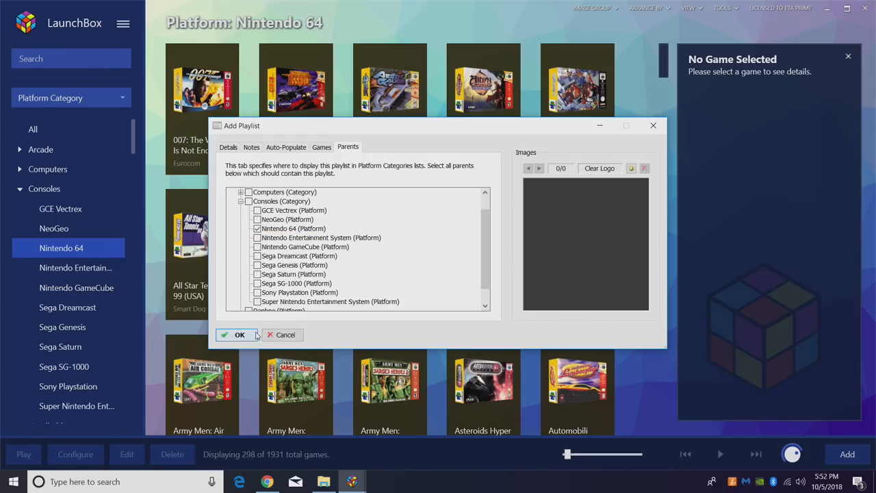
pyautogui.click(236, 335)
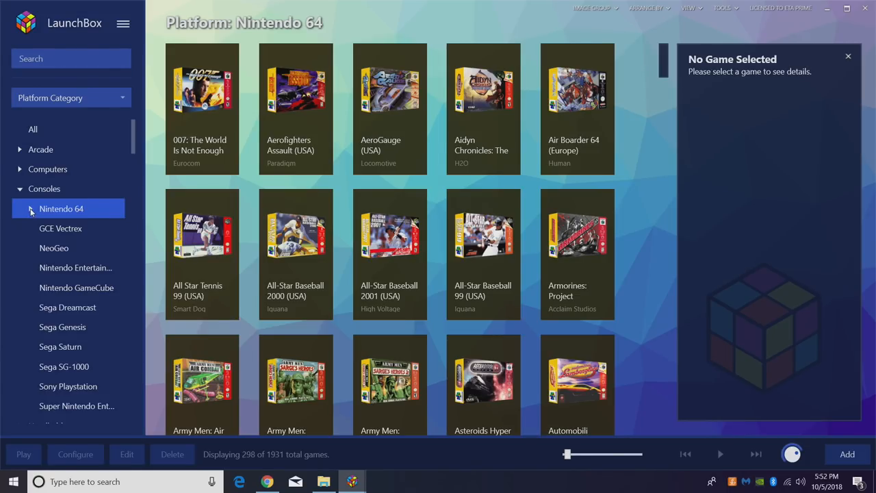
# Step: Open the nested N64 Racing playlist, browse its 58 games, and return to Chrome
pyautogui.click(30, 209)
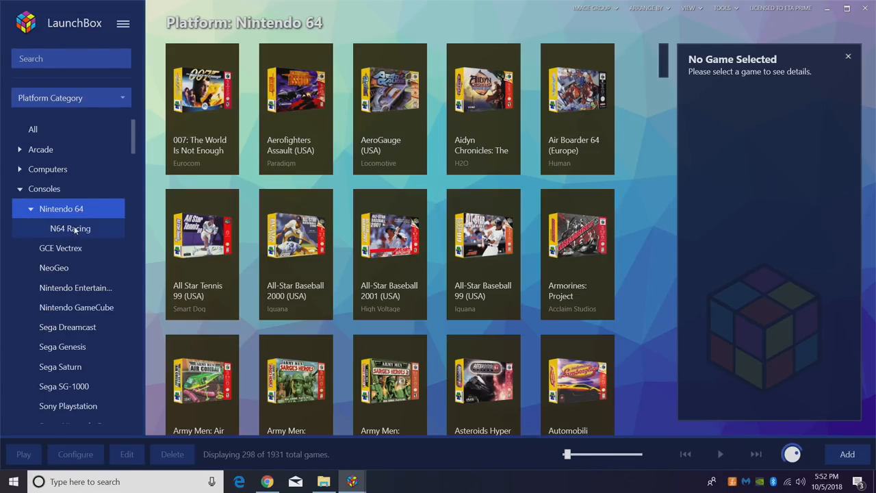
pyautogui.click(70, 228)
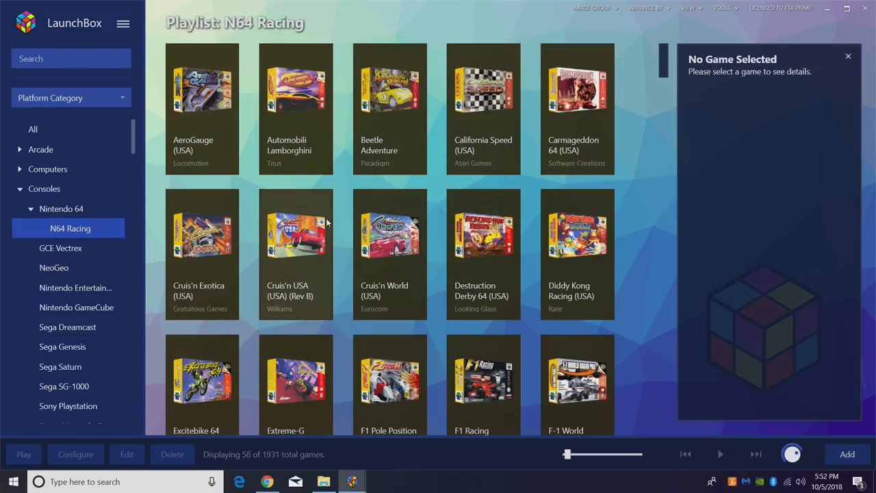
pyautogui.moveTo(641, 189)
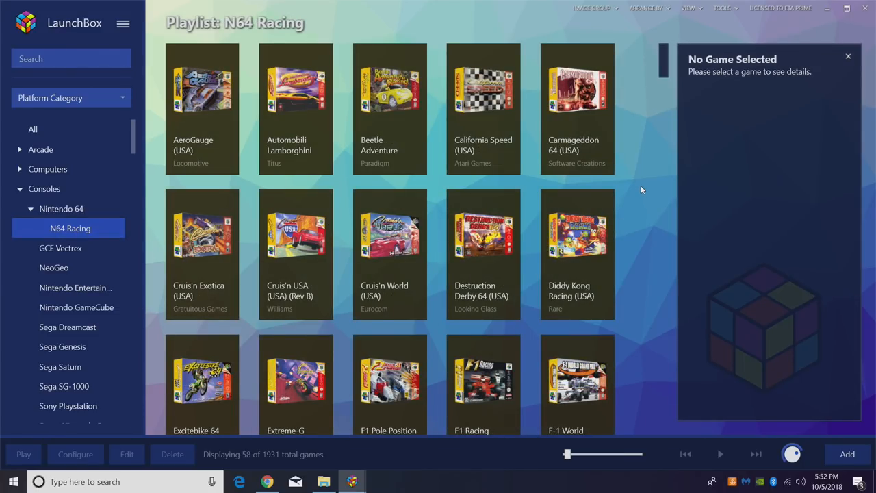
pyautogui.moveTo(641, 199)
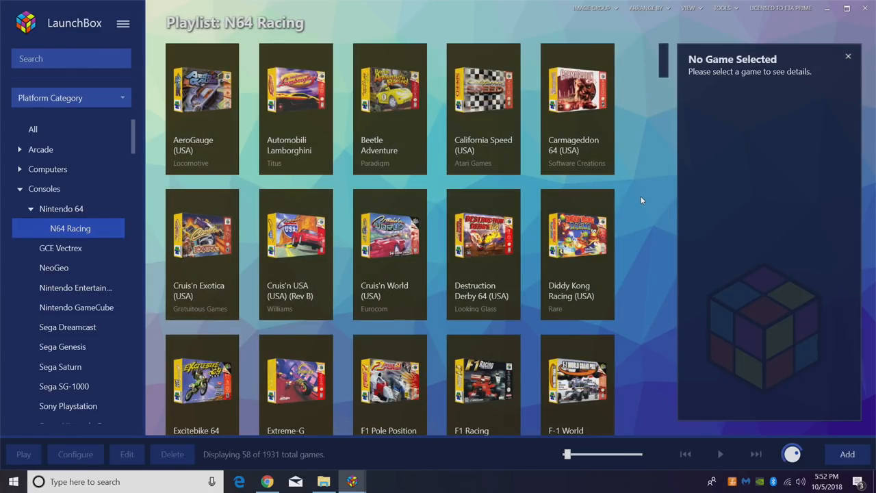
pyautogui.moveTo(577, 89)
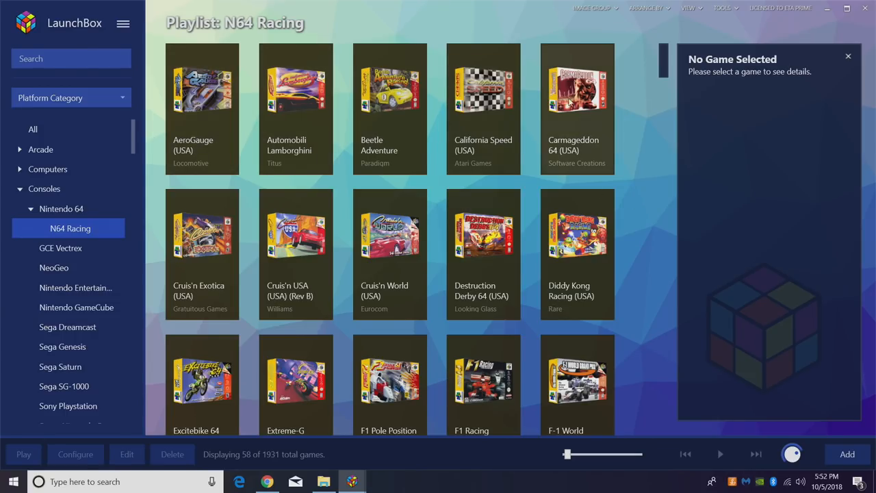
pyautogui.scroll(-3)
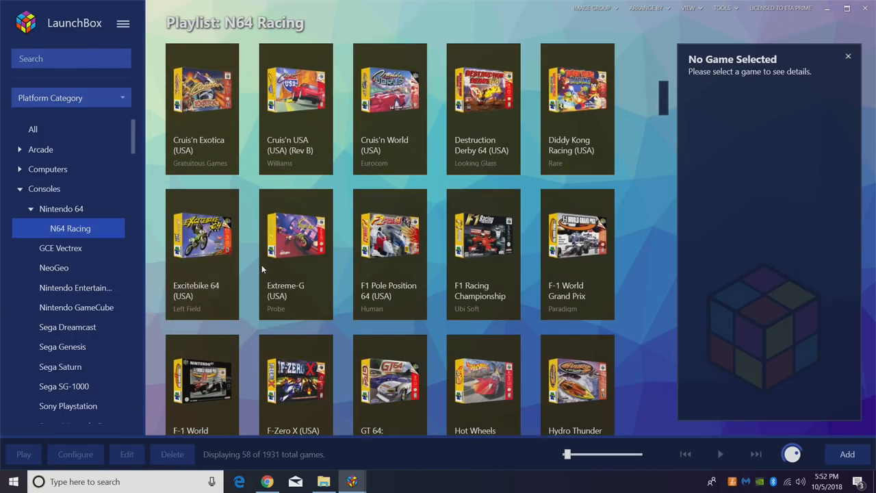
pyautogui.scroll(-3)
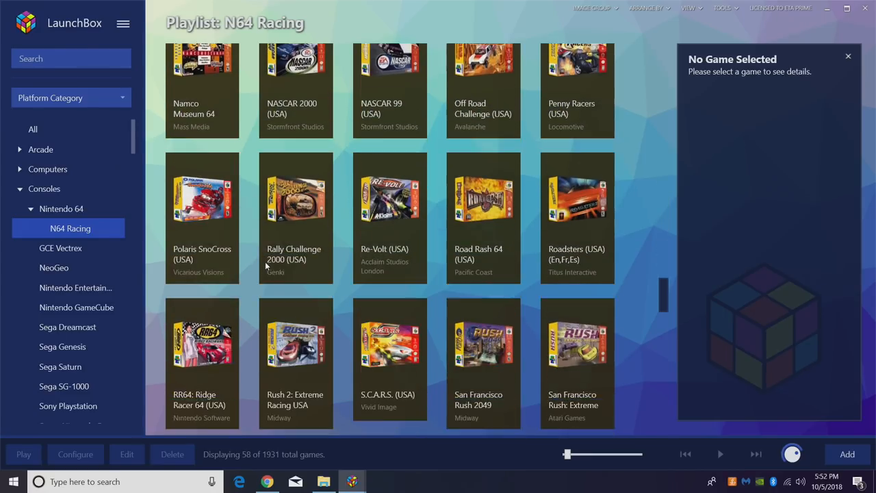
pyautogui.scroll(-3)
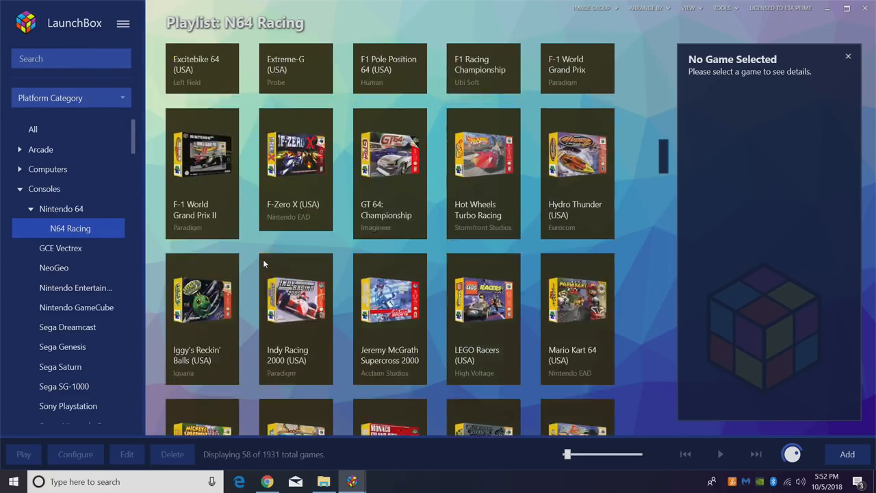
pyautogui.scroll(3)
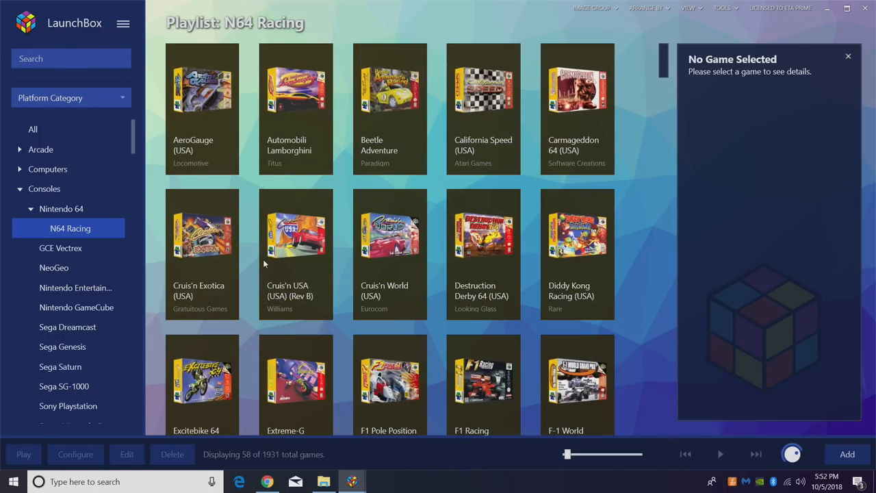
pyautogui.moveTo(512, 156)
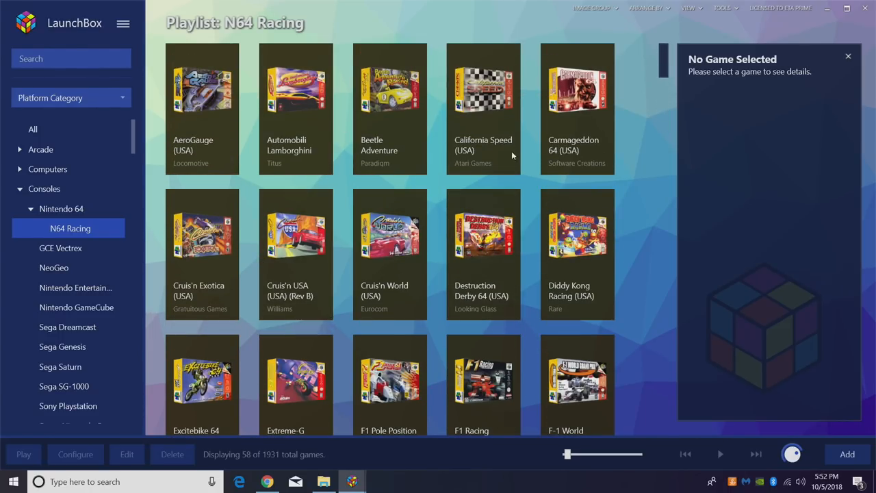
pyautogui.click(266, 480)
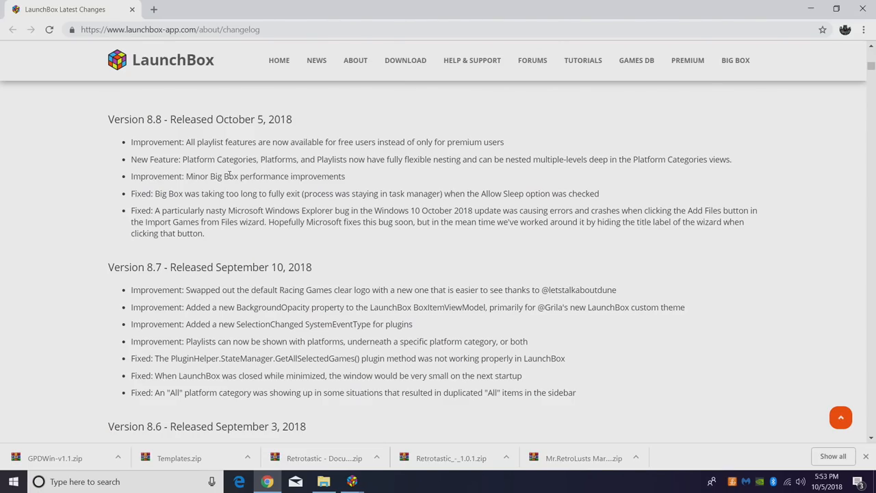
pyautogui.moveTo(353, 193)
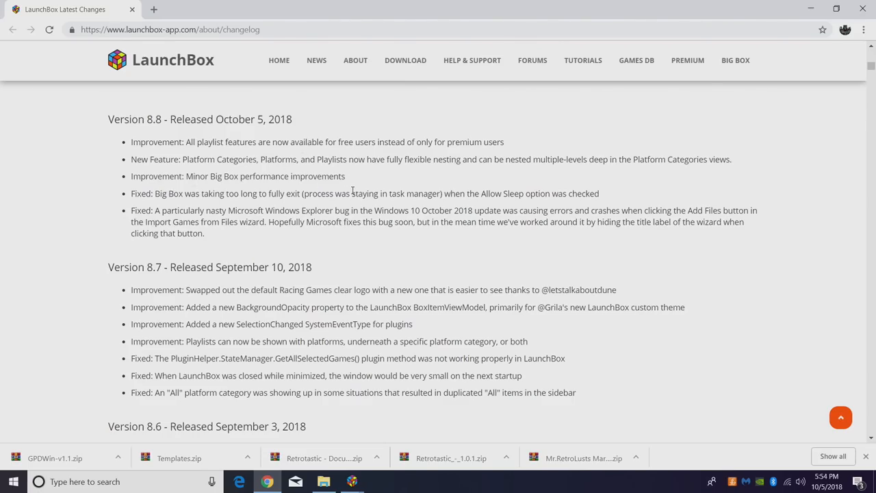
pyautogui.moveTo(339, 193)
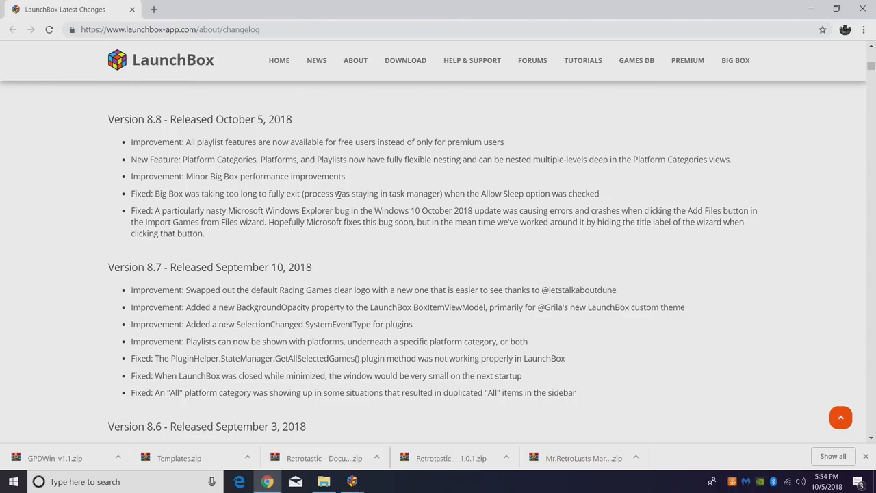
pyautogui.moveTo(512, 207)
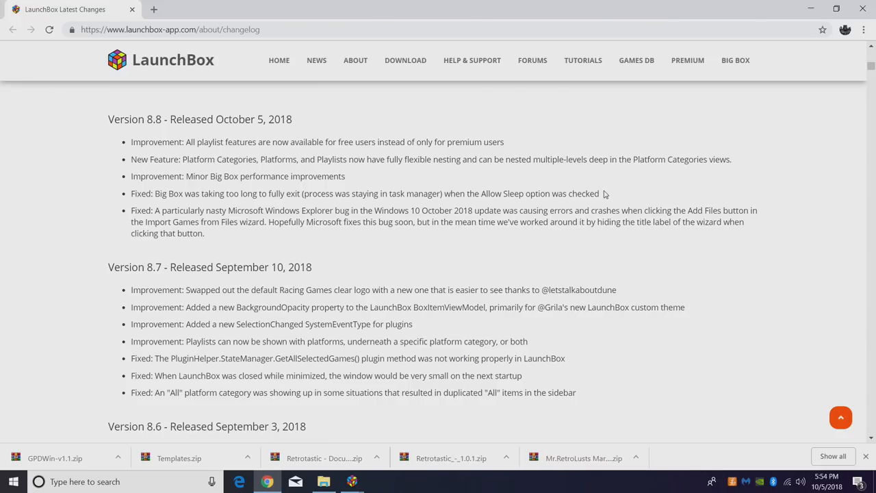
pyautogui.moveTo(498, 208)
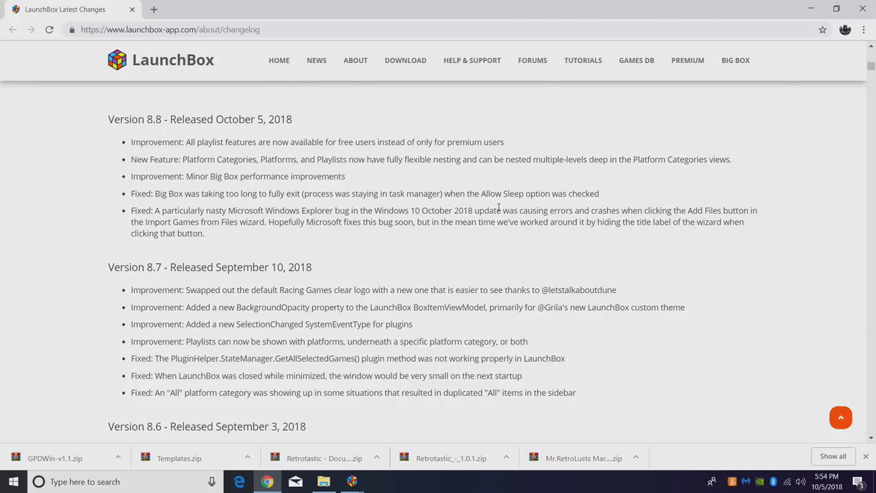
pyautogui.moveTo(353, 232)
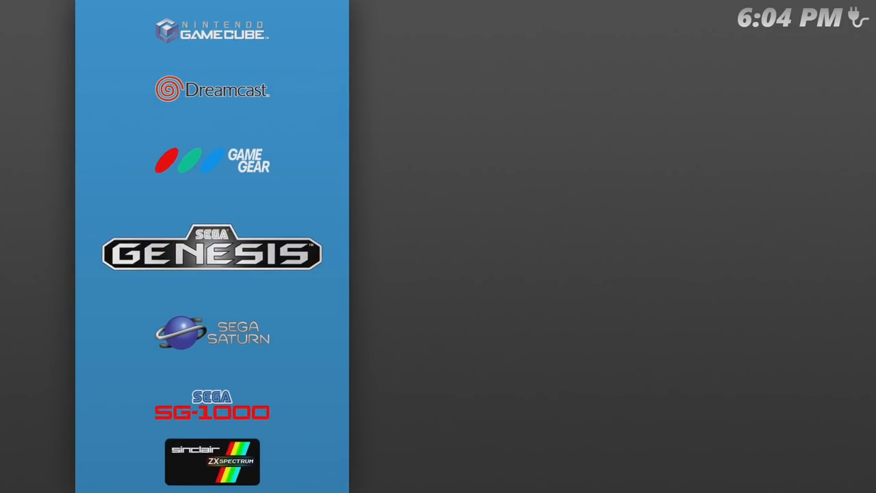
# Step: Navigate Big Box's platform and game wheels to Marvel vs. Capcom 2's details page
pyautogui.click(212, 253)
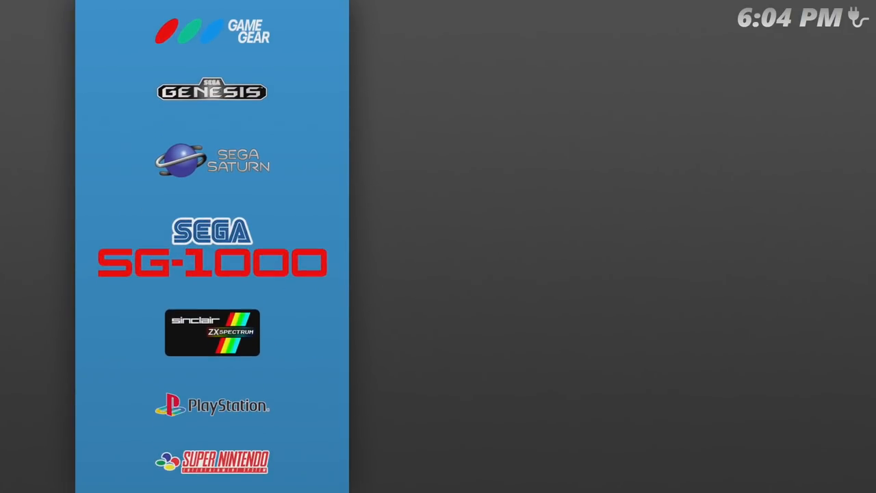
pyautogui.click(212, 332)
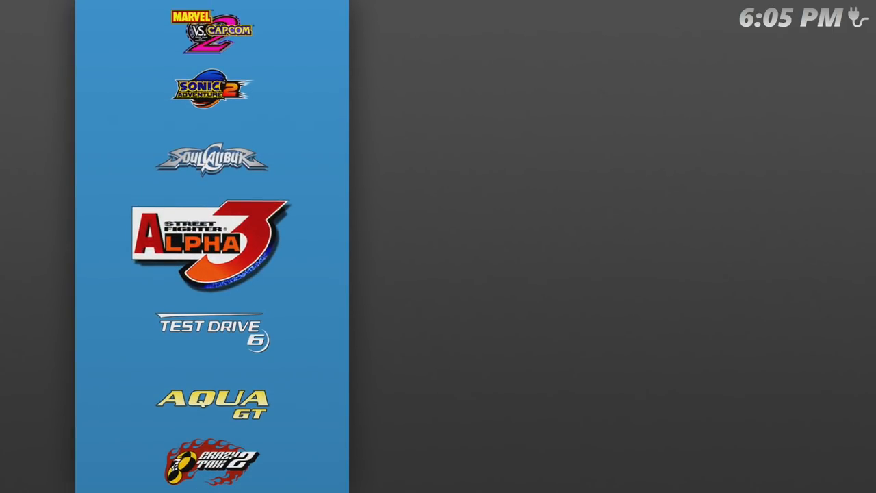
pyautogui.scroll(-3)
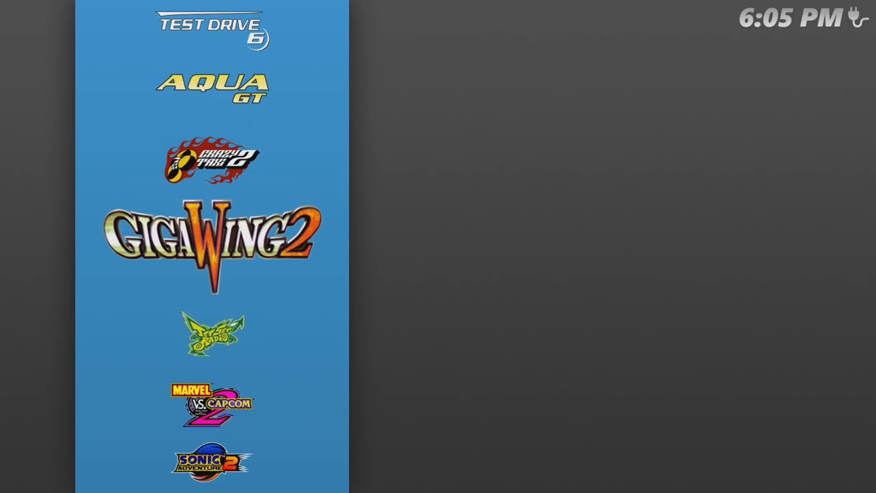
pyautogui.click(212, 162)
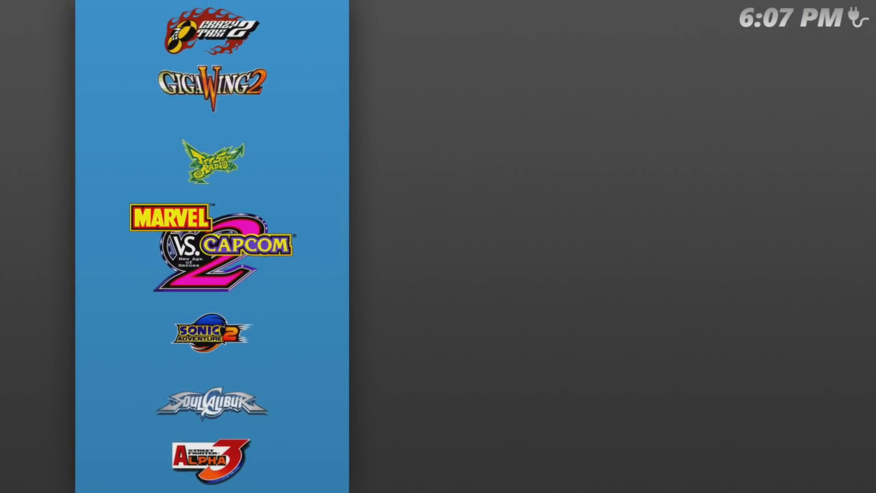
pyautogui.click(211, 254)
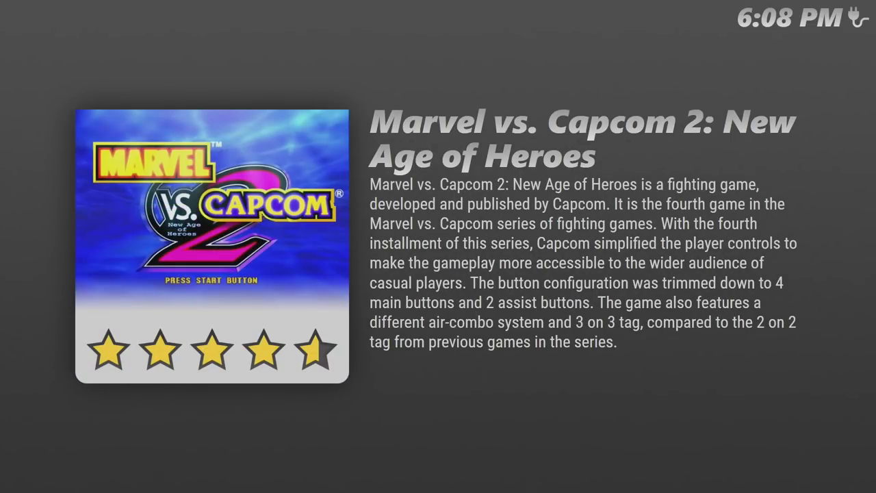